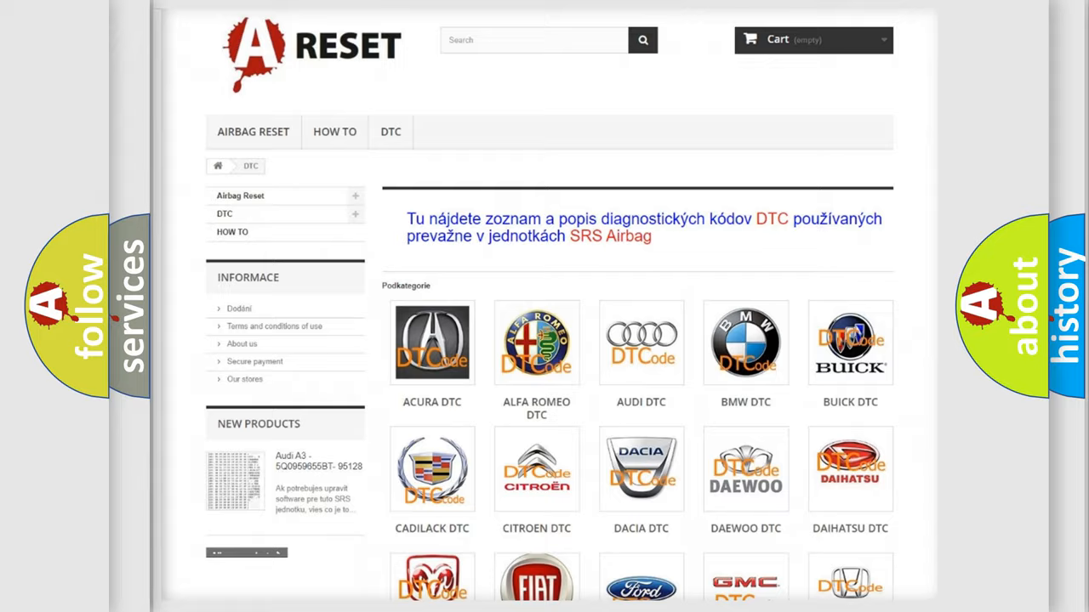
- Advance to the slide showing Chevrolet code B313500 and its Intake CMP Actuator Solenoid definition
scroll("down", 3)
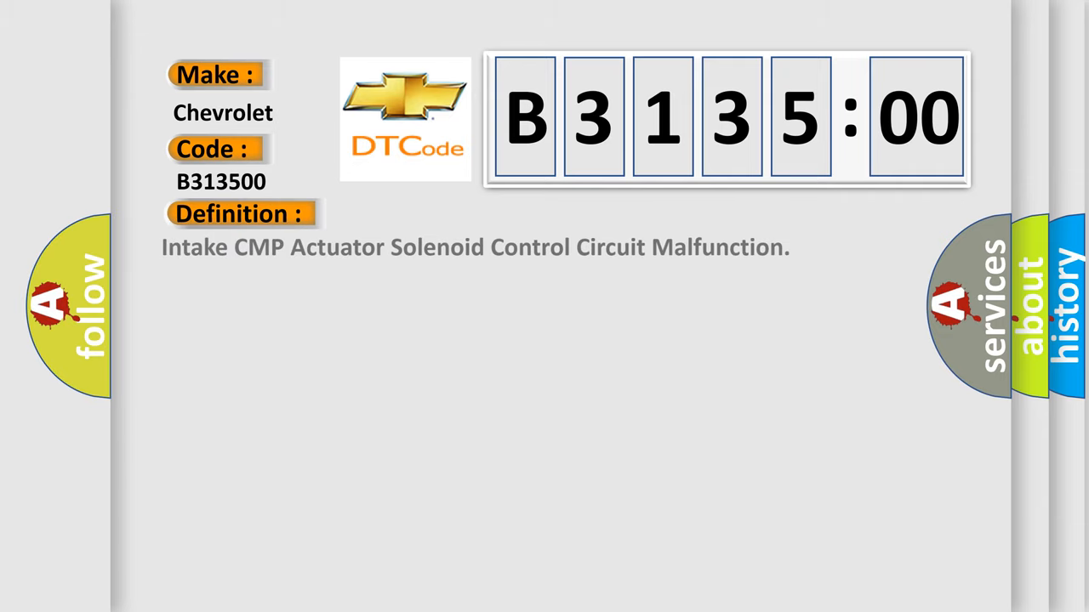
- Advance so the Description of B313500 failure causes appears below the definition
left_click(443, 214)
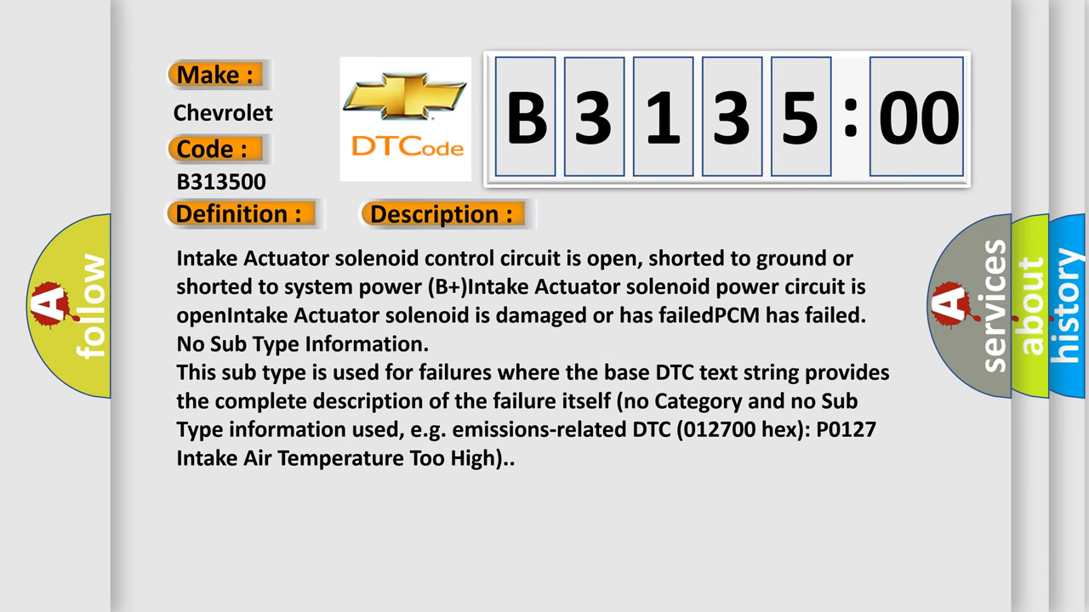